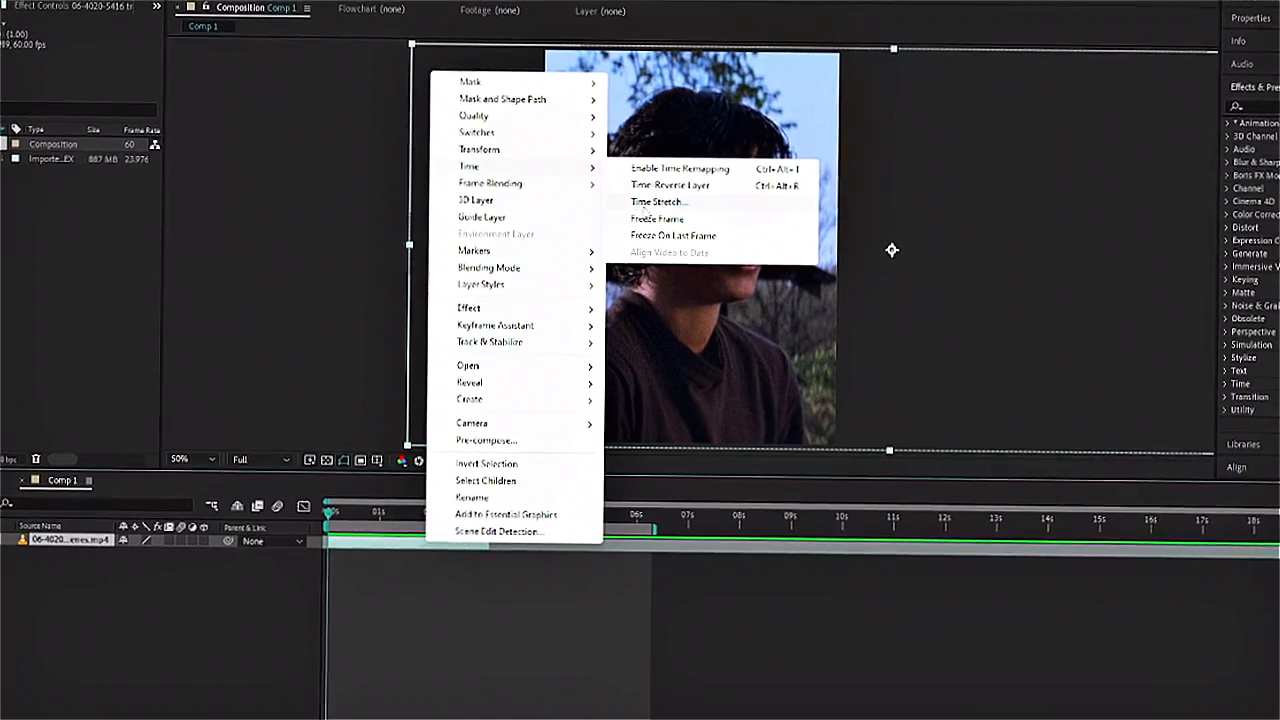
Pre-compose the selected clip layer, moving all its attributes into the new composition
{"action": "left_click", "coordinate": [658, 200]}
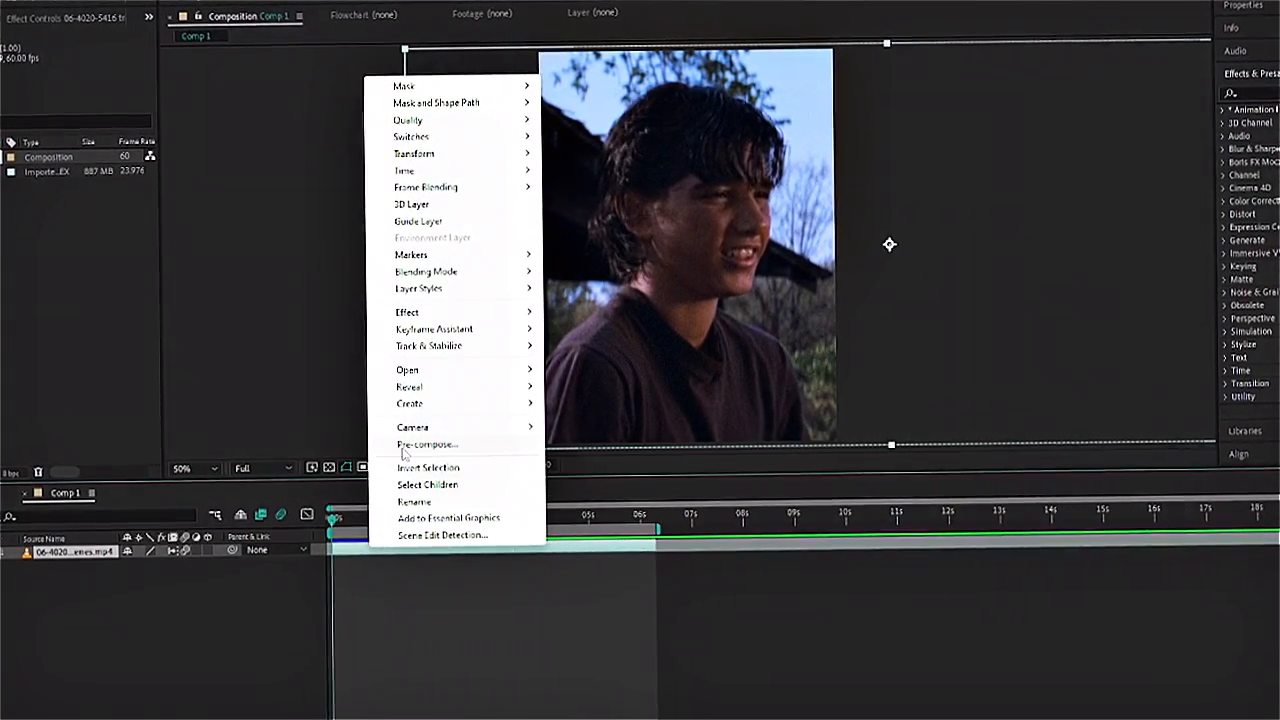
{"action": "left_click", "coordinate": [426, 444]}
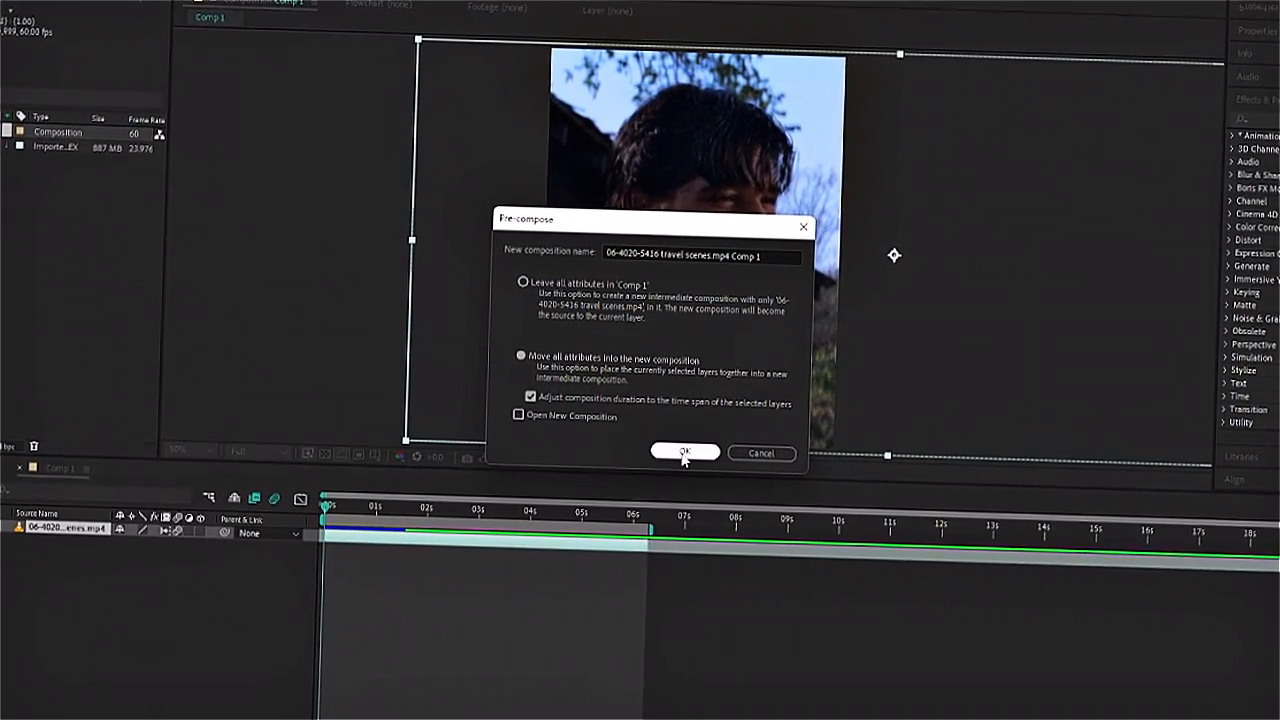
{"action": "left_click", "coordinate": [684, 452]}
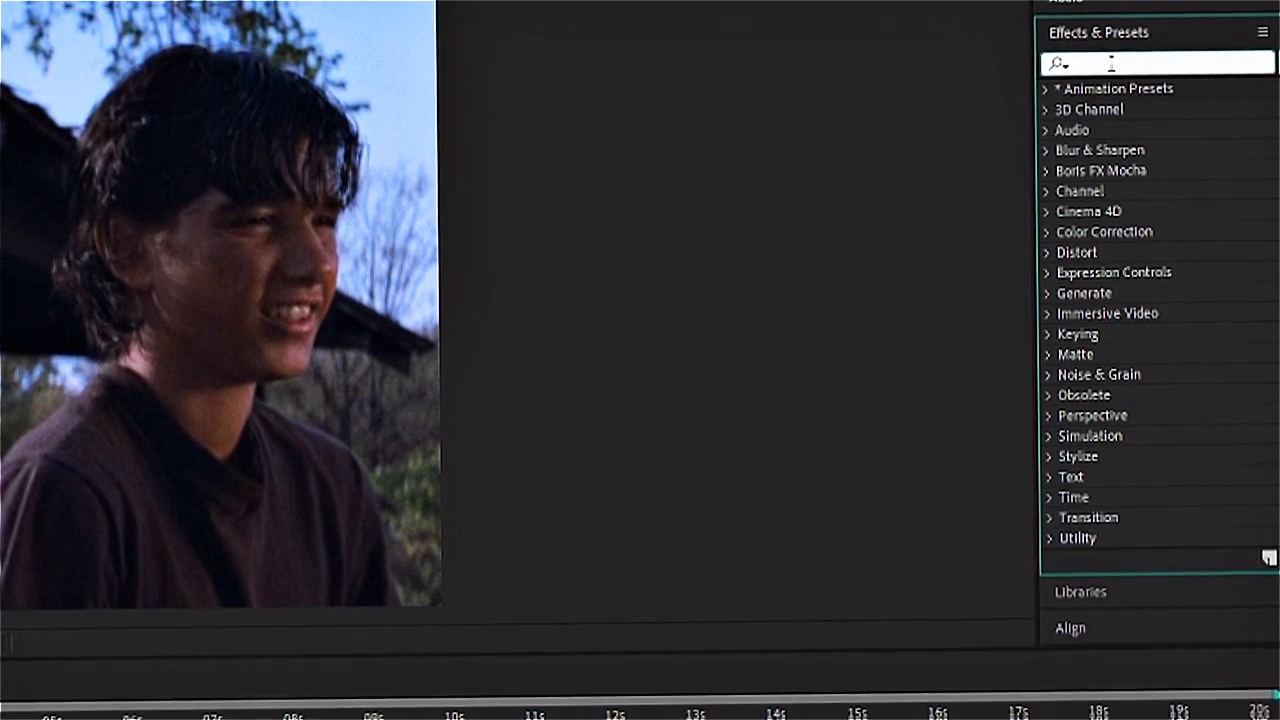
Find Timewarp by searching 'timew' in Effects & Presets and apply it to the precomp layer
{"action": "type", "text": "timew"}
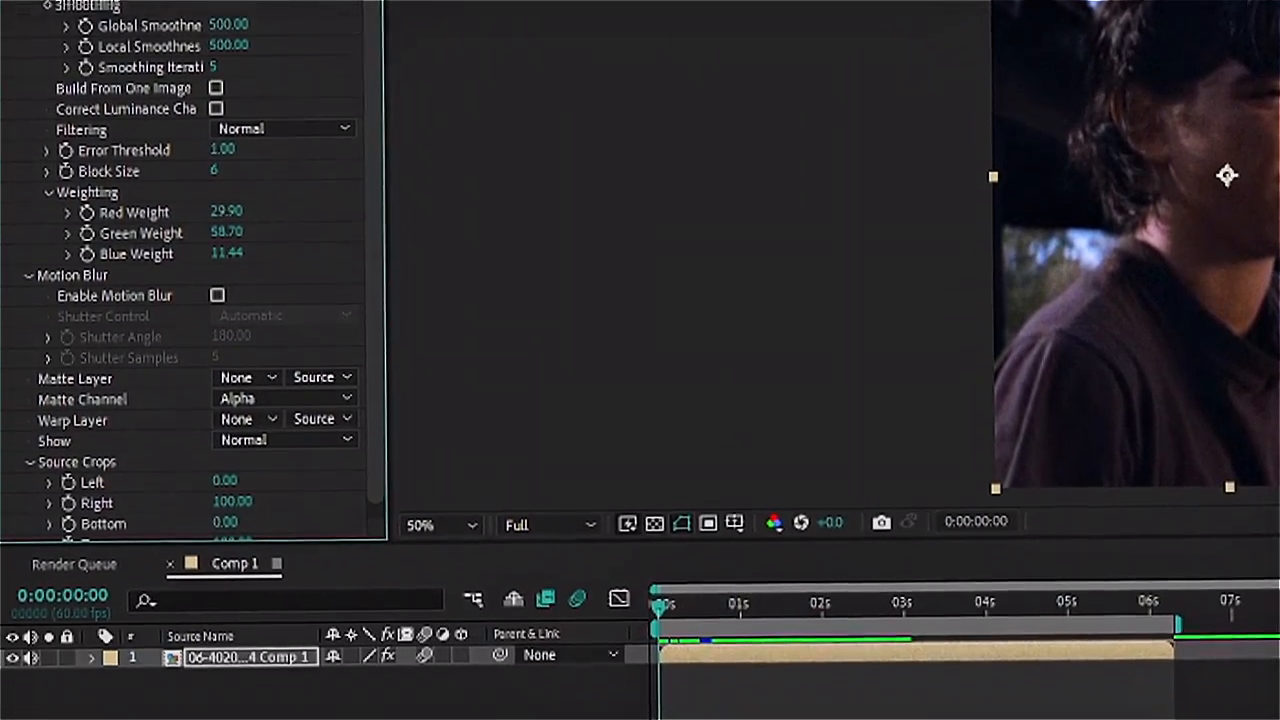
Set Timewarp to Pixel Motion, Adjust Time By Speed at 200, and enable Speed keyframing
{"action": "scroll", "scroll_direction": "down", "scroll_amount": 3}
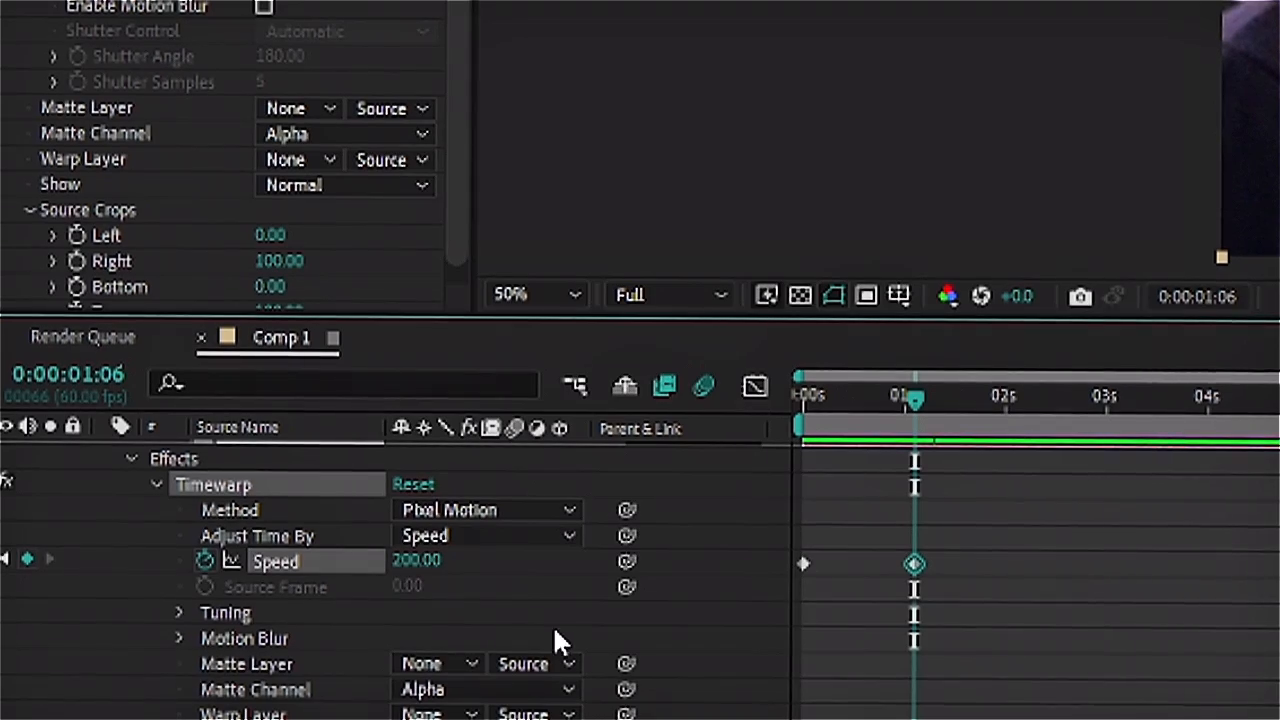
{"action": "left_click", "coordinate": [1022, 396]}
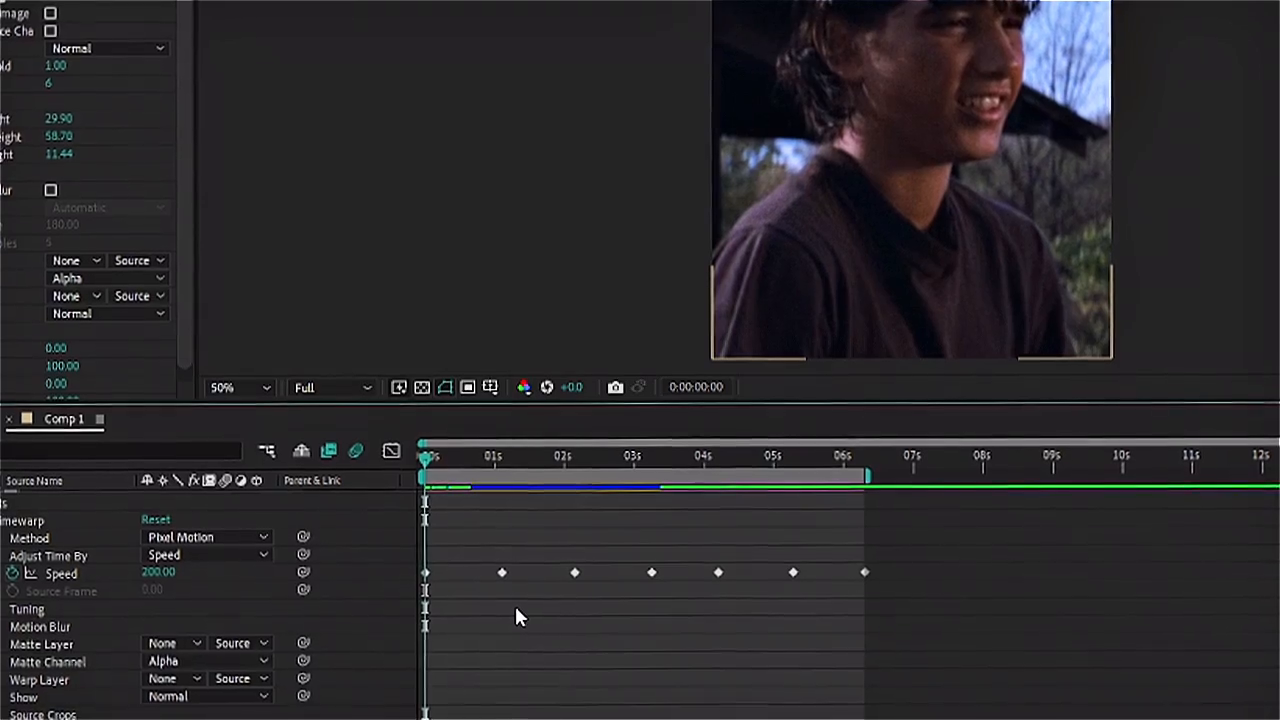
Add Speed keyframes along the timeline alternating between high and low values
{"action": "left_click", "coordinate": [462, 456]}
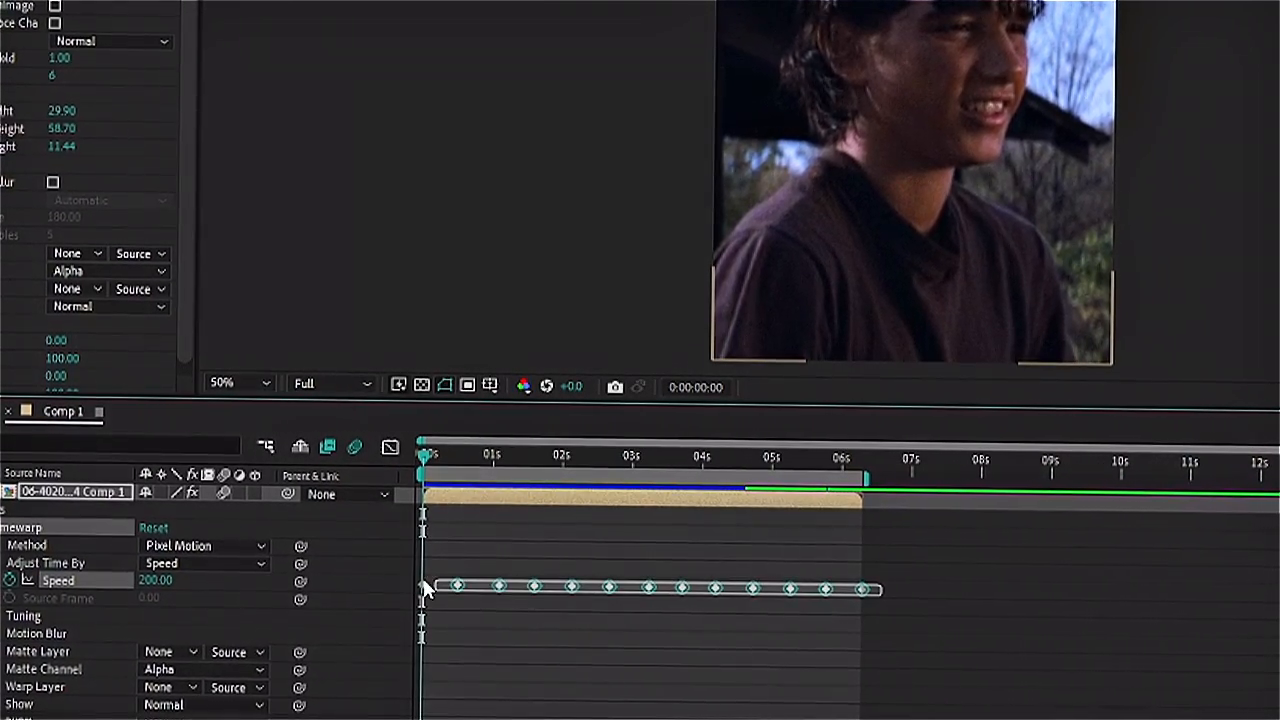
Apply Keyframe Assistant > Easy Ease to all selected Speed keyframes
{"action": "right_click", "coordinate": [424, 588]}
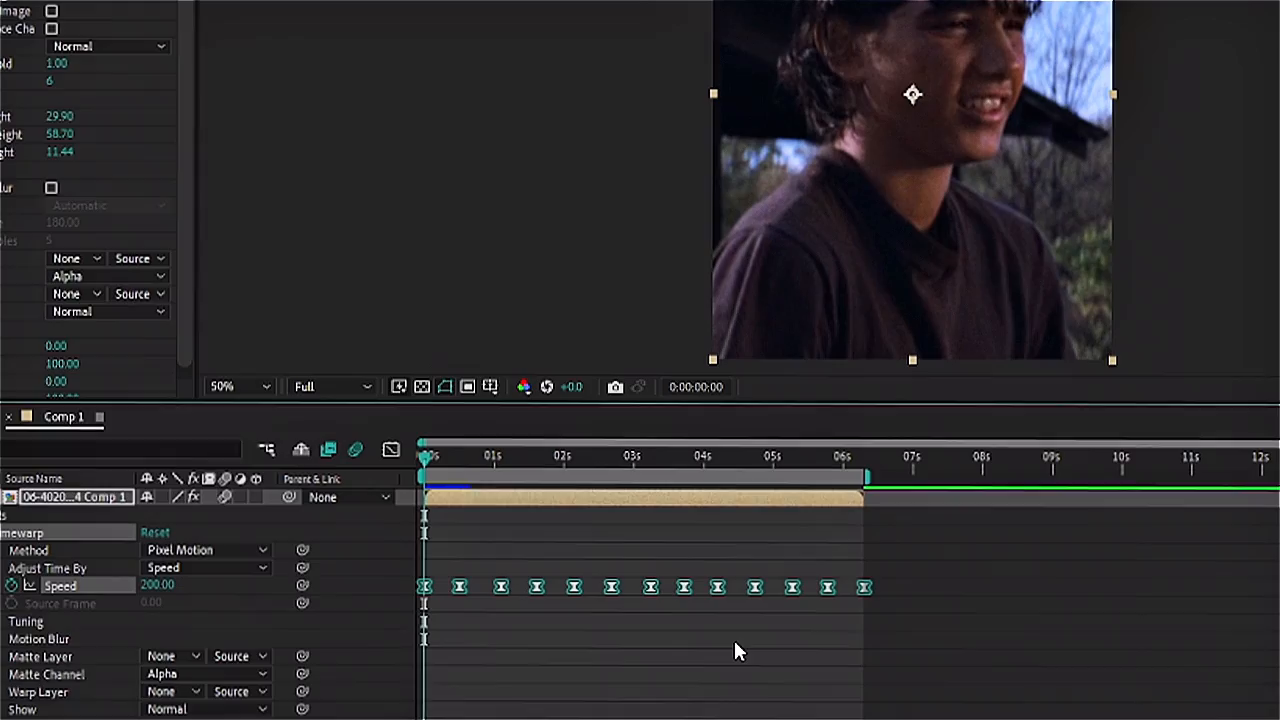
{"action": "left_click", "coordinate": [390, 450]}
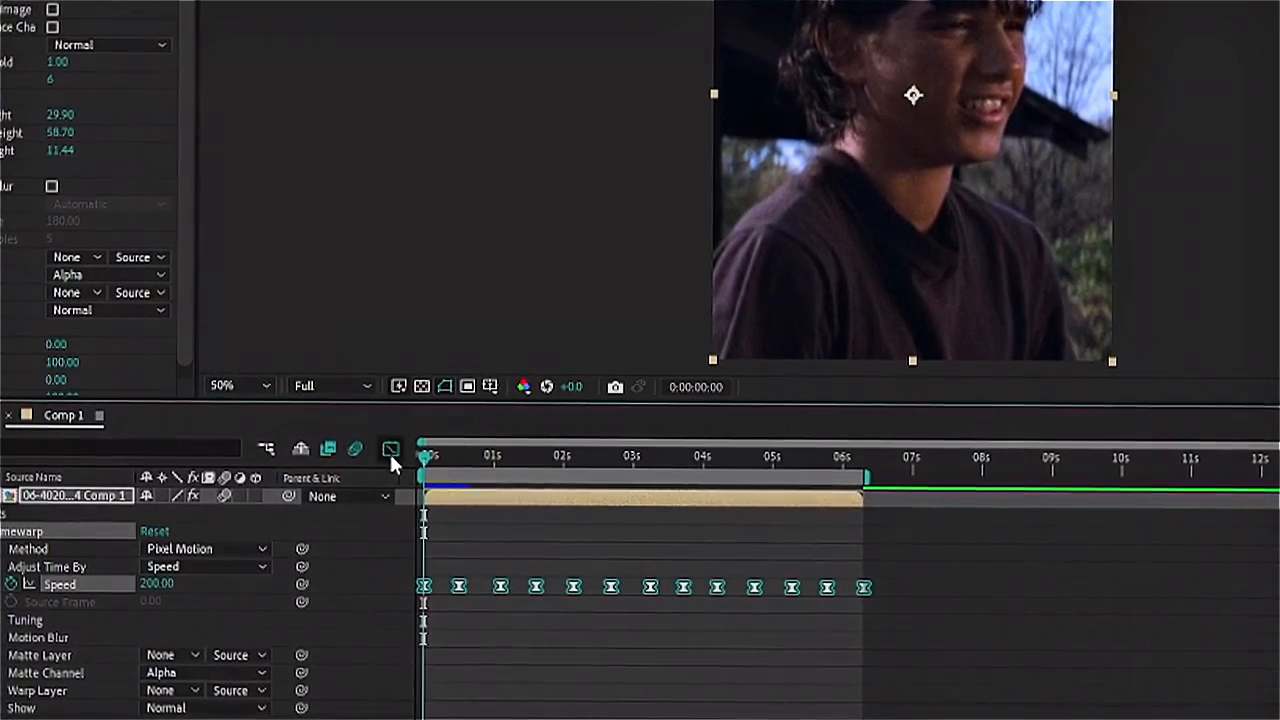